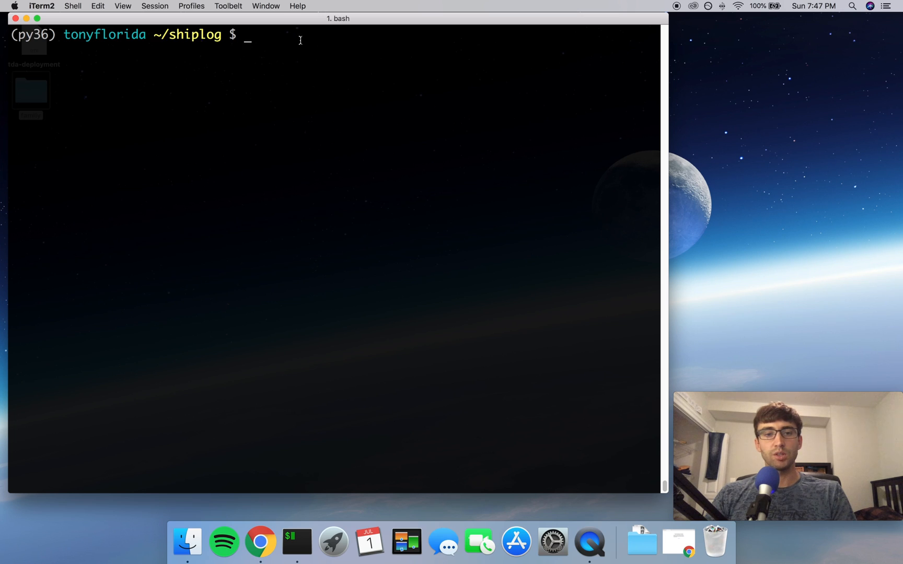
Step: Change into eventcapture/templates and list its files
text(cd eventcapture/)
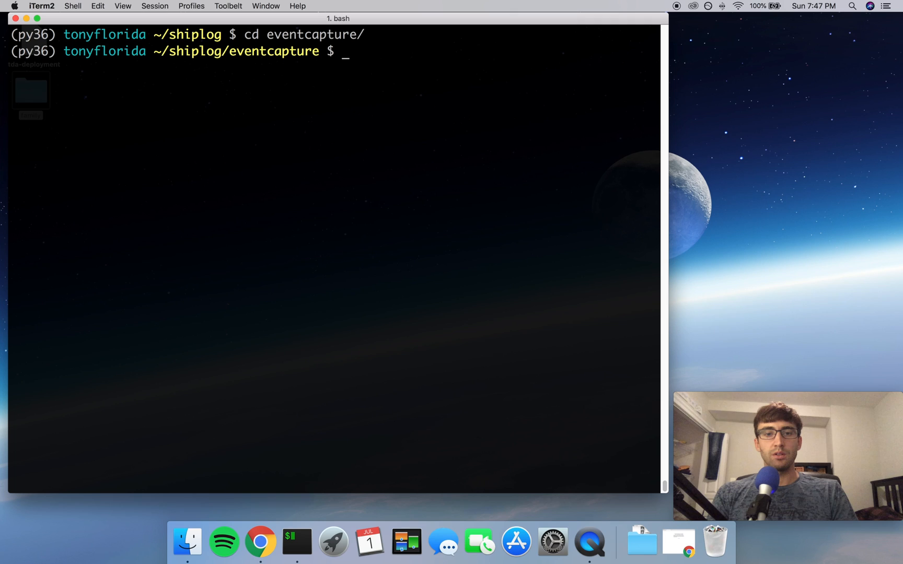
text(cd templates/)
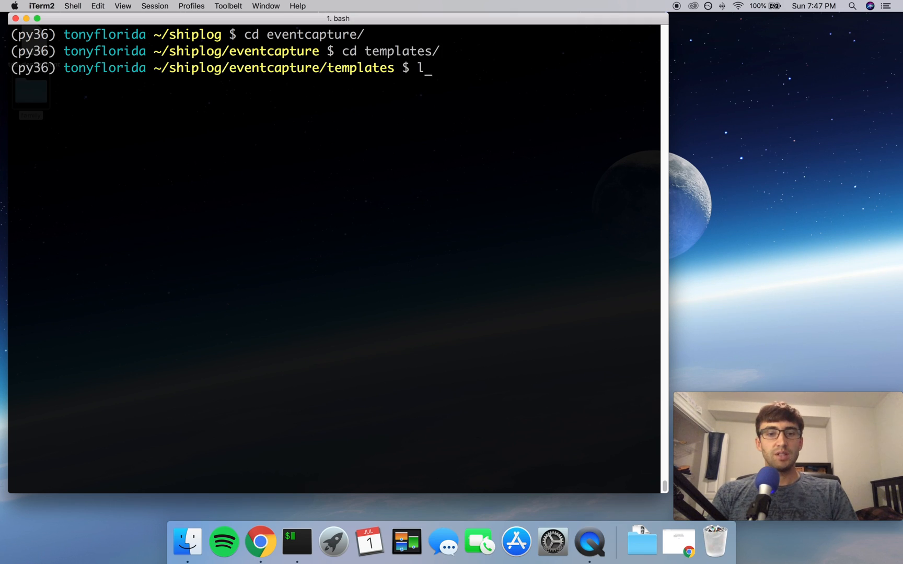
key(Return)
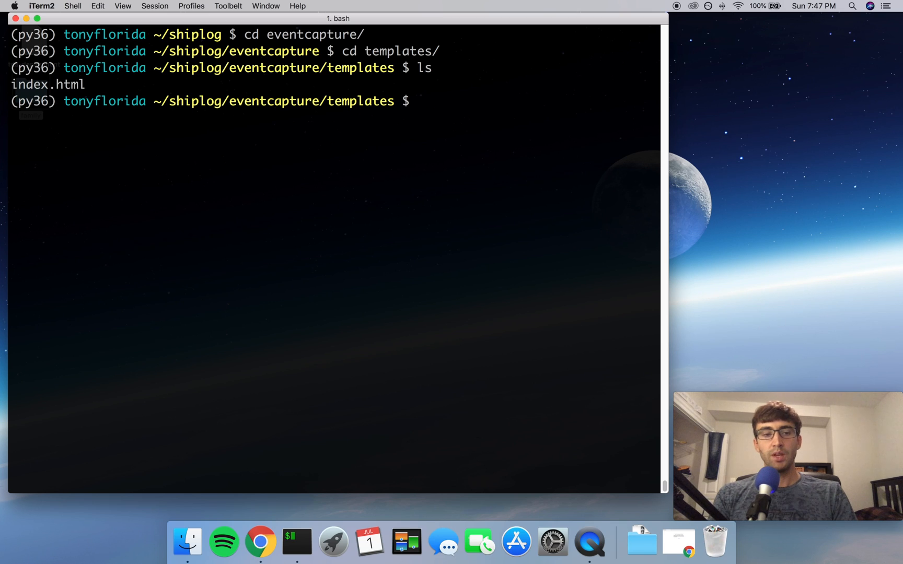
Step: View index.html with its Bootstrap-linked buttons in vim, then quit with :q
text(vim index.html)
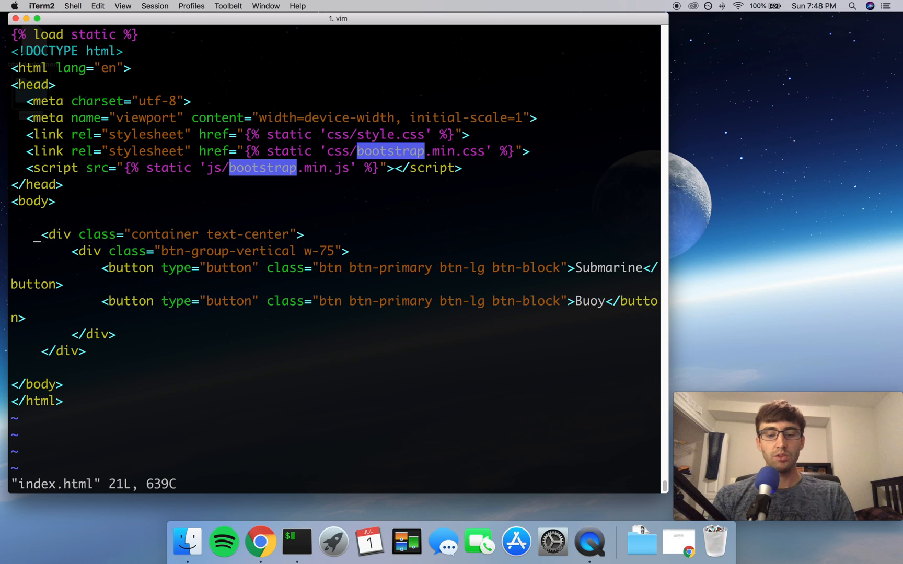
text(:q)
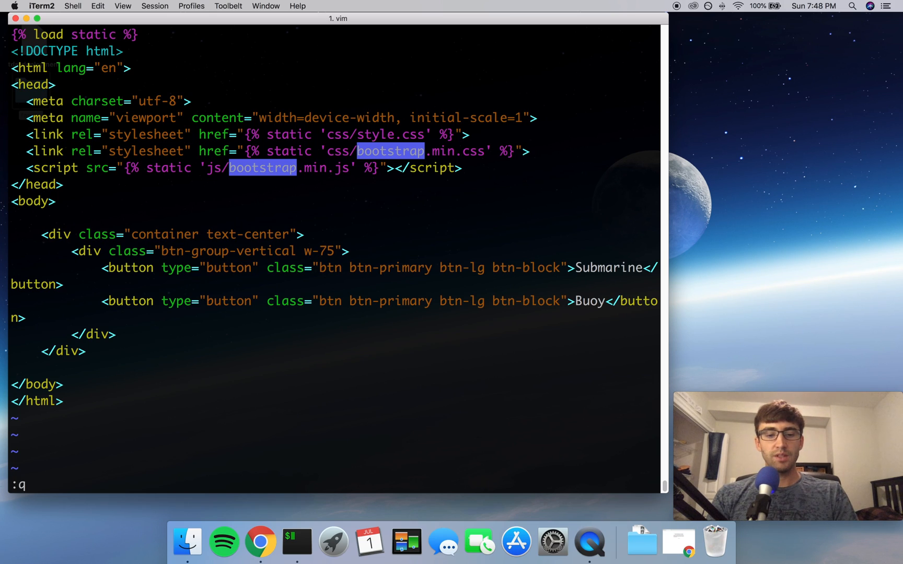
key(Return)
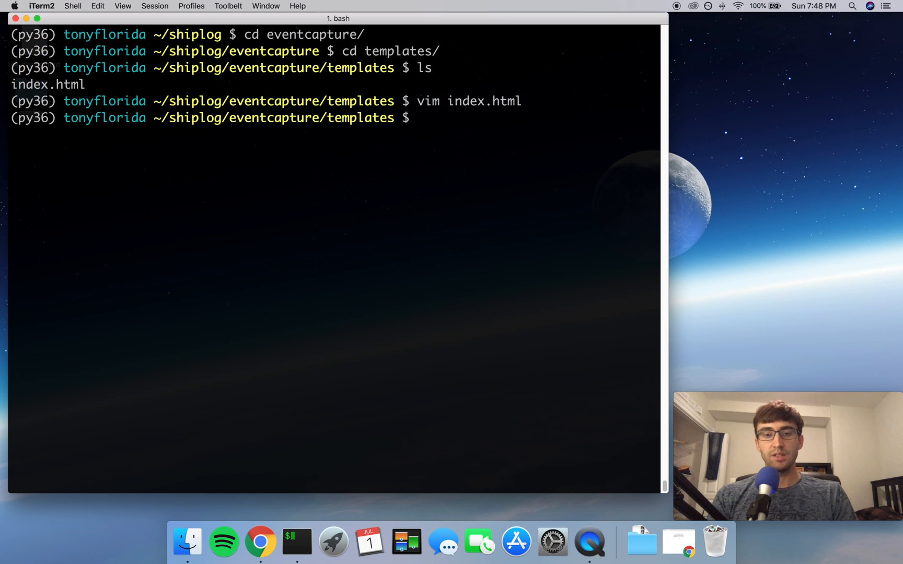
Step: Run mv index.html base.html and reopen the renamed base.html in vim
text(m)
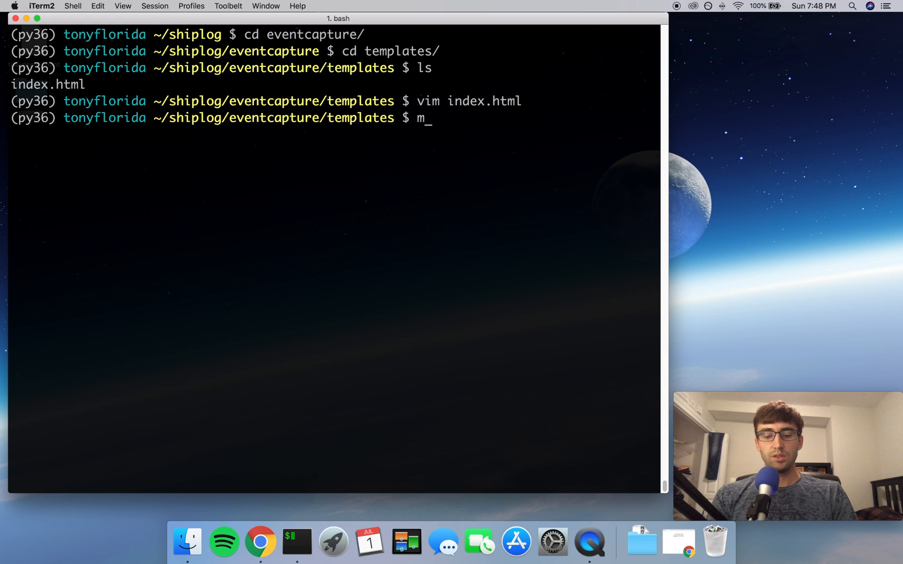
text(v index.html base.html)
text(vim b)
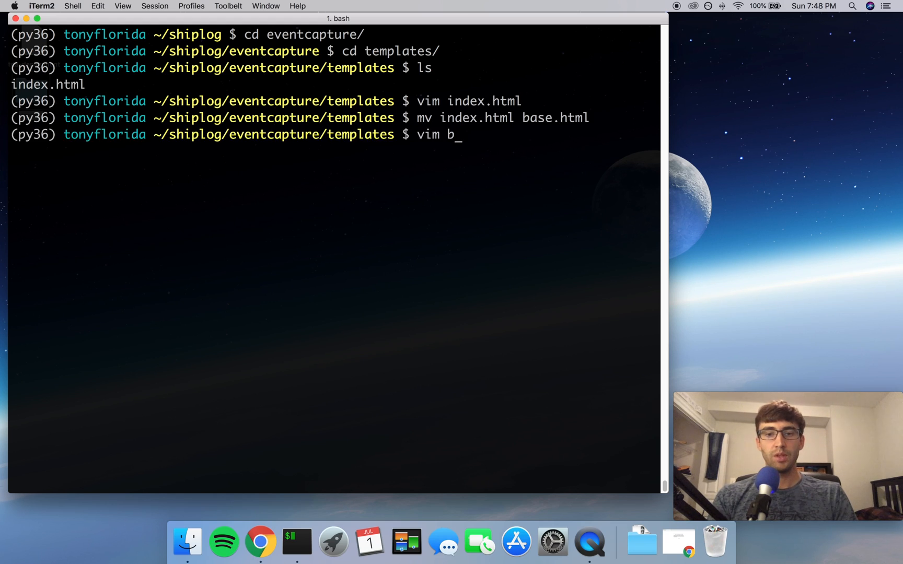
key(Return)
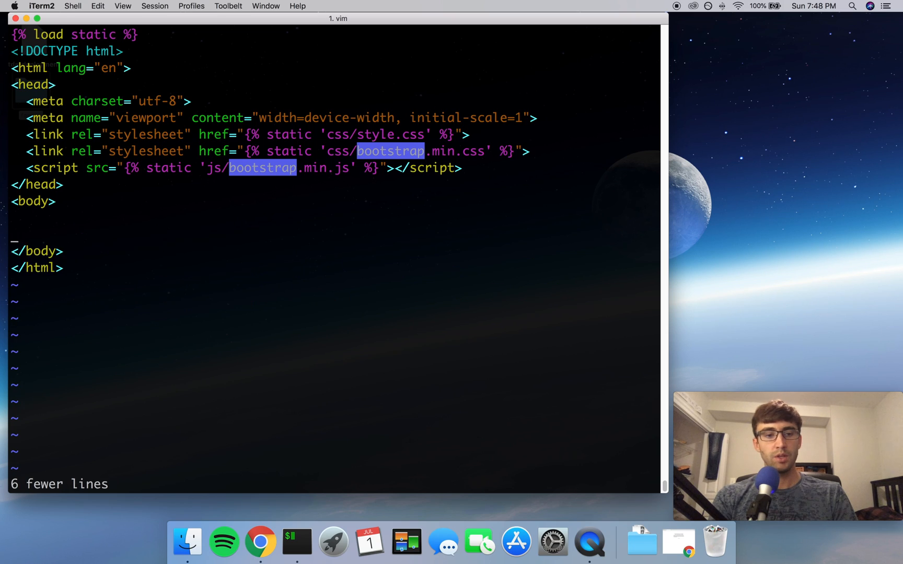
Step: Replace the body's button divs in base.html with {% block content %} and {% endblock %}
key(i)
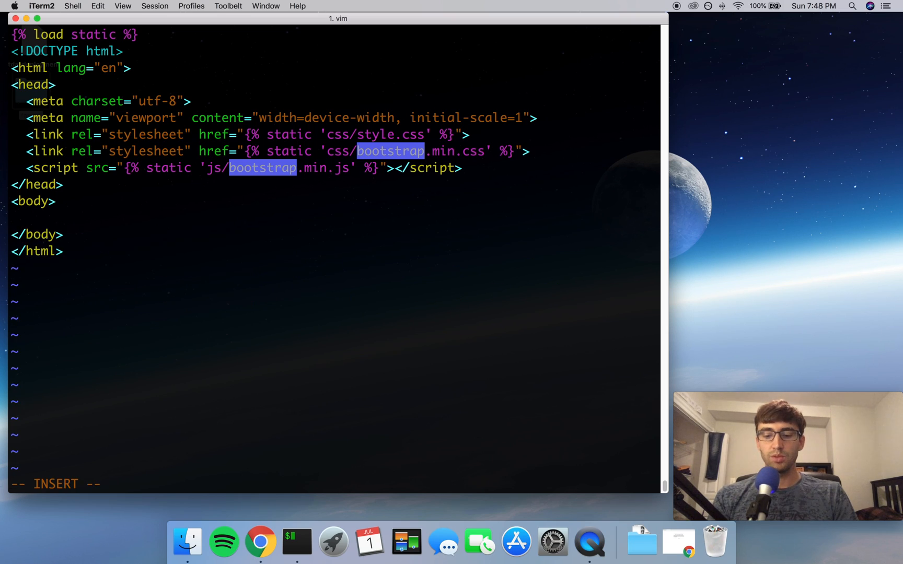
text({)
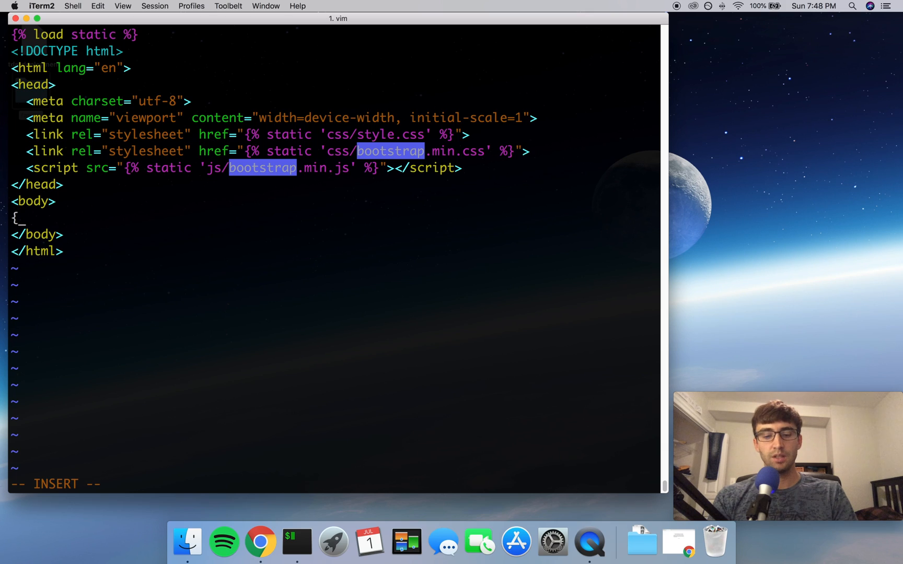
text(% block)
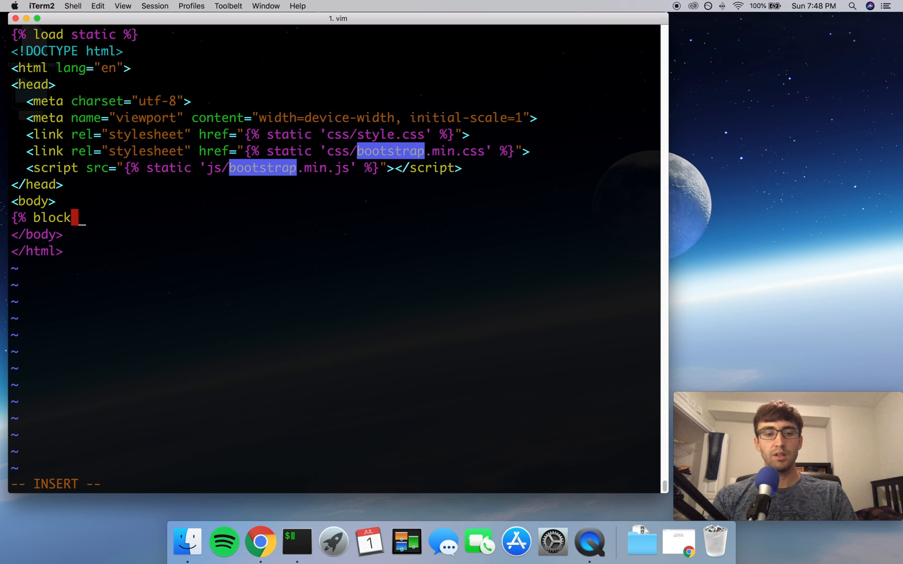
text(content %)
text({ en)
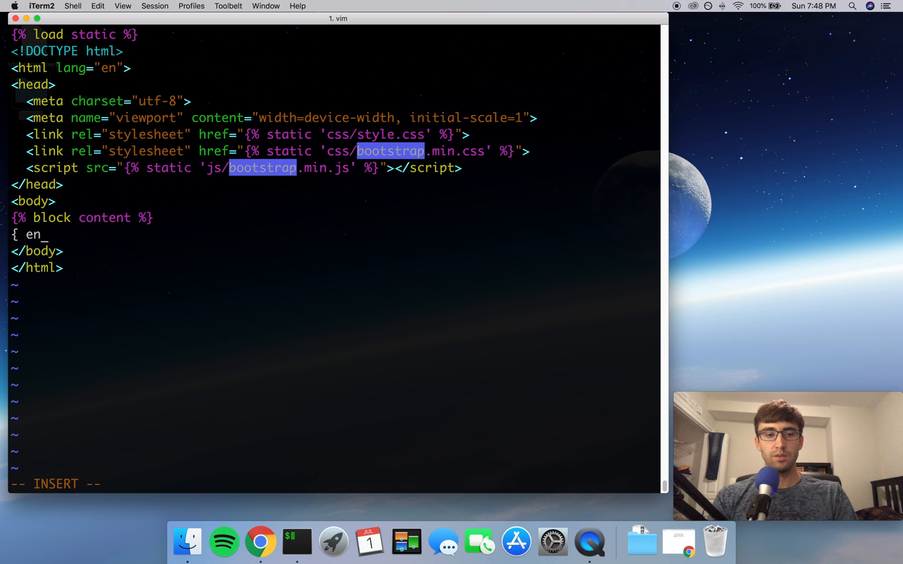
text(%)
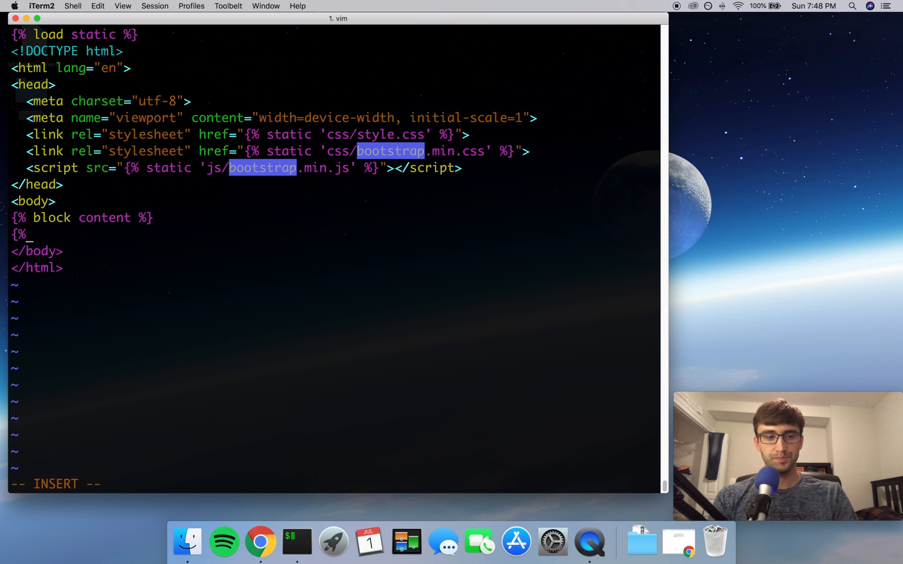
text(endblock)
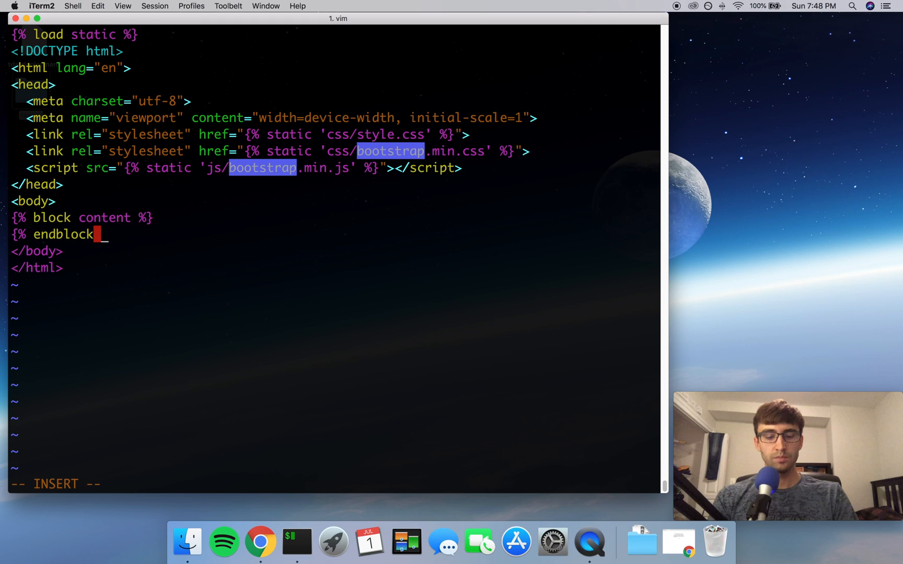
text(%})
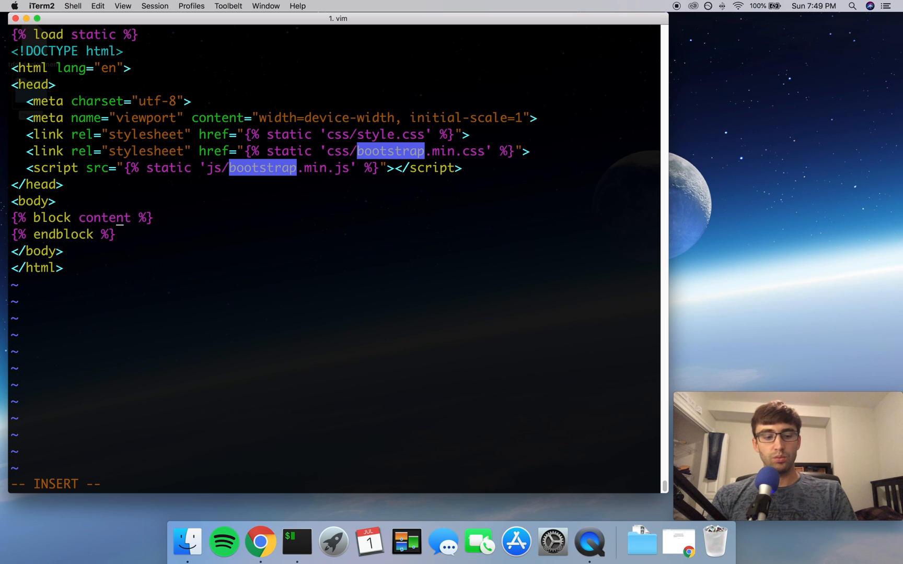
key(Escape)
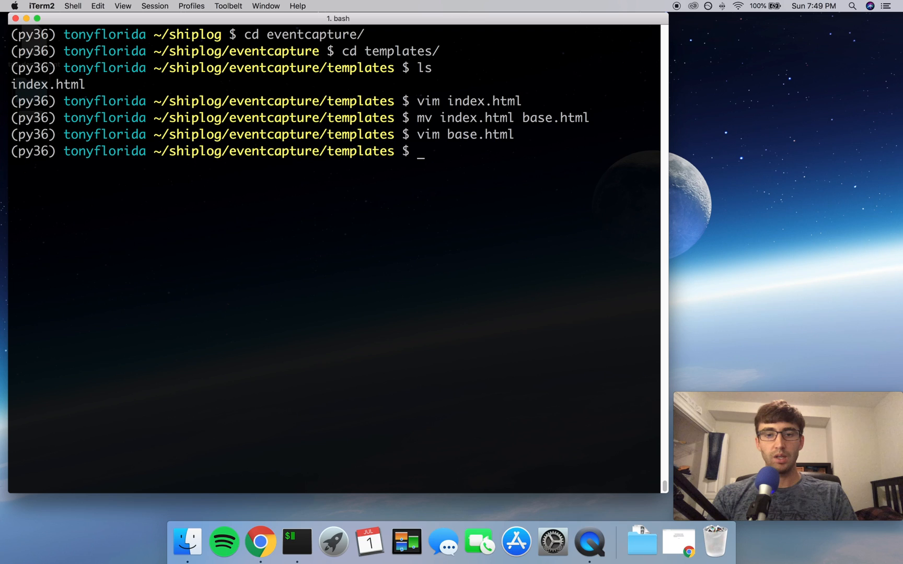
Step: Attempt mv index.html, then create a blank index.html file in vim
text(mv ind)
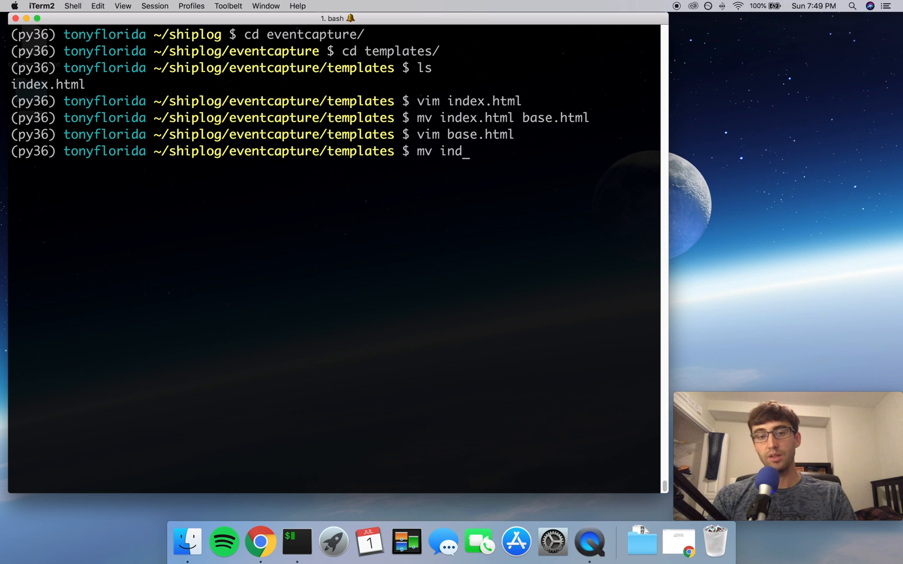
text(ex.html)
text(vim inde)
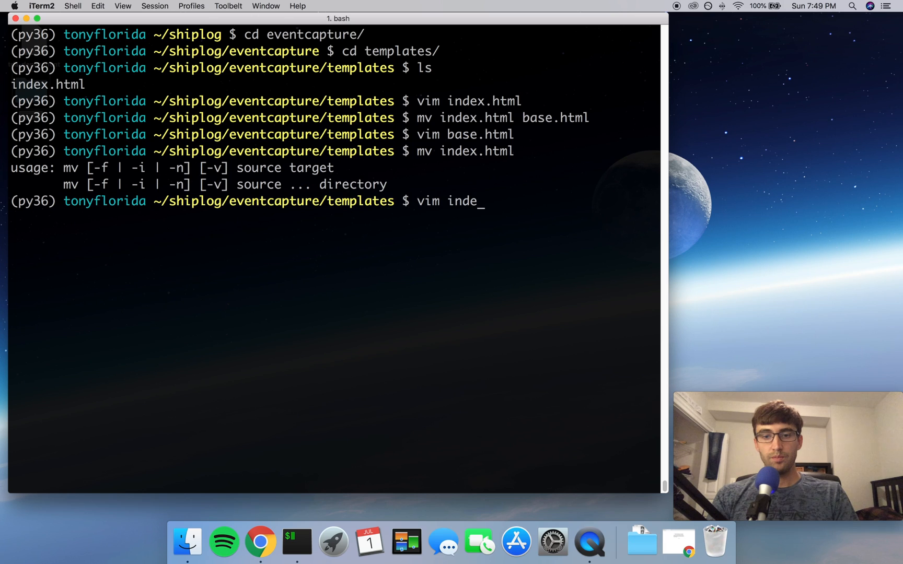
key(Return)
text({% exte)
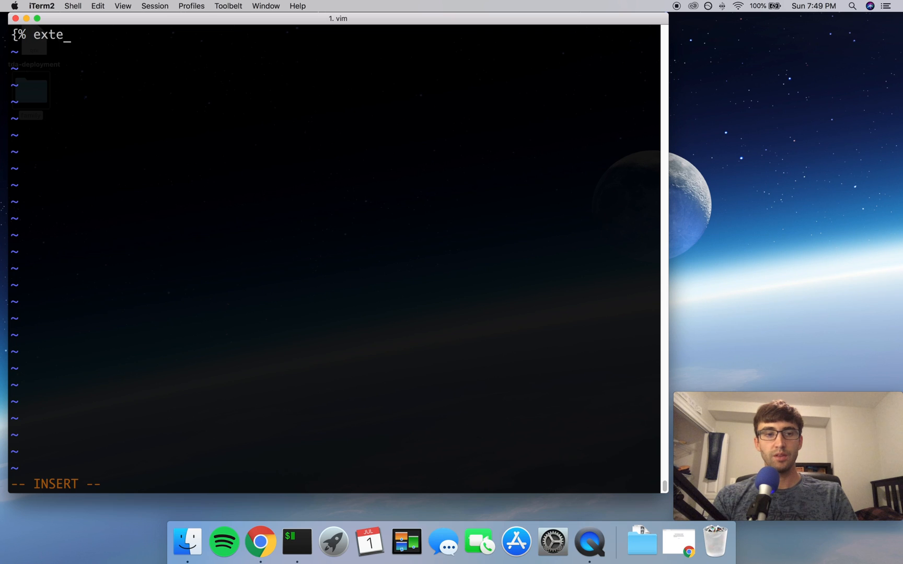
Step: Type {% extends "base.html" %} and {% block content %} into the new index.html
text(nds "bas)
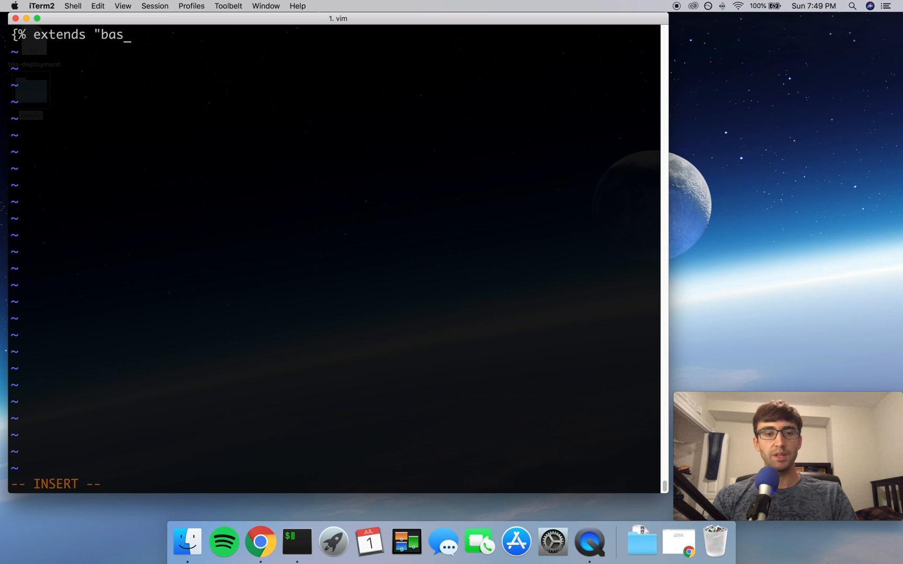
text(e.html)
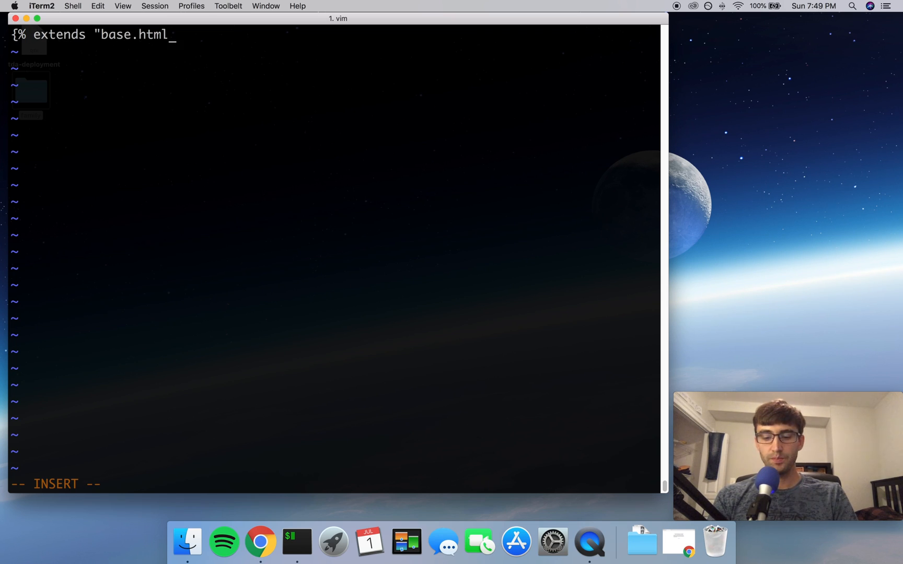
text(" %)
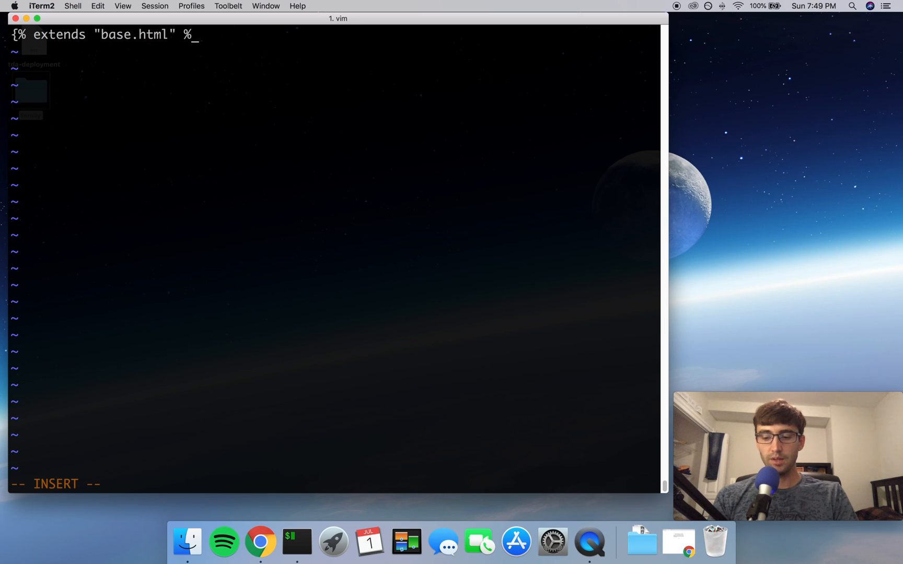
text(})
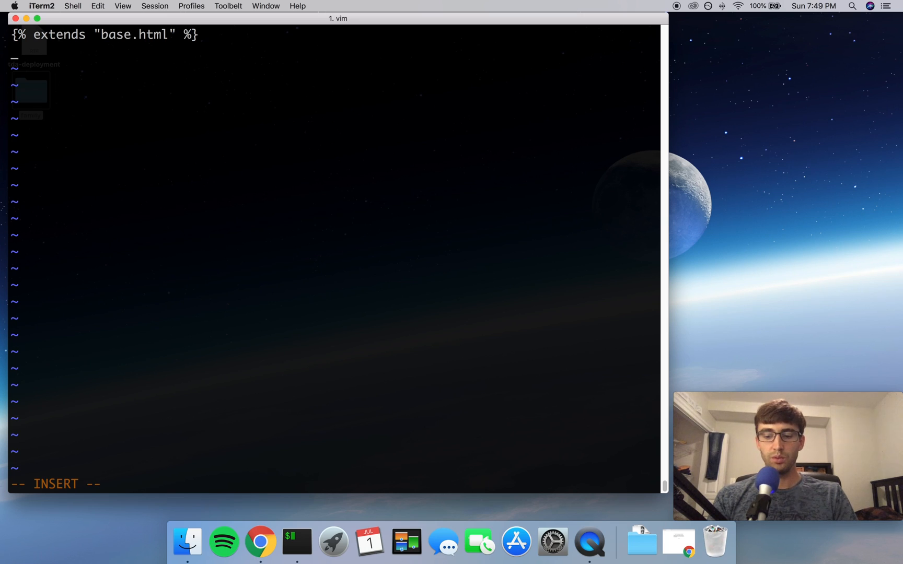
text({% block)
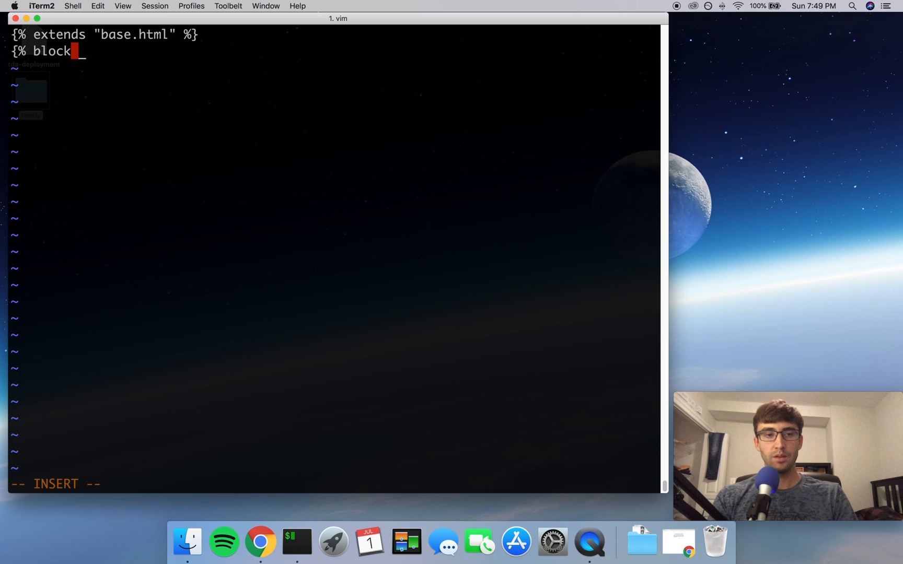
text(content)
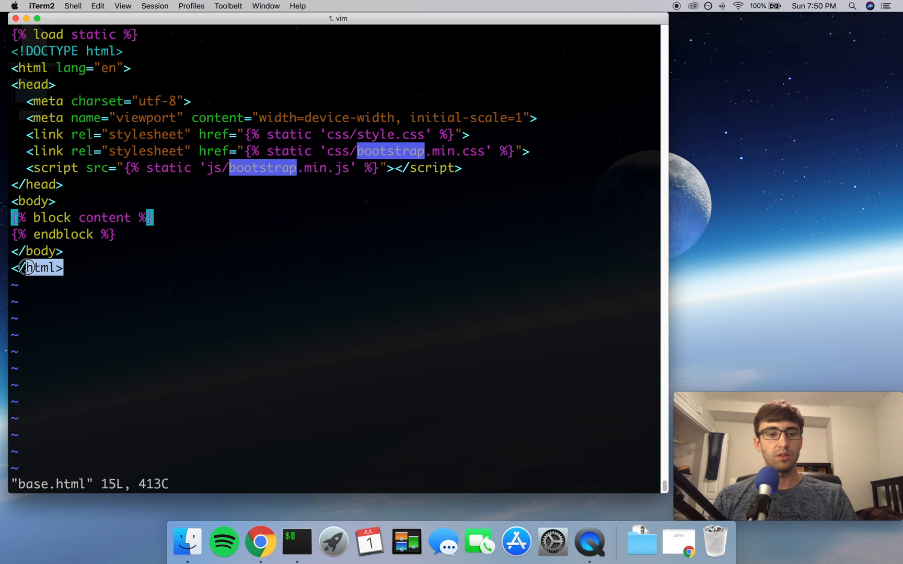
mouse_move(119, 68)
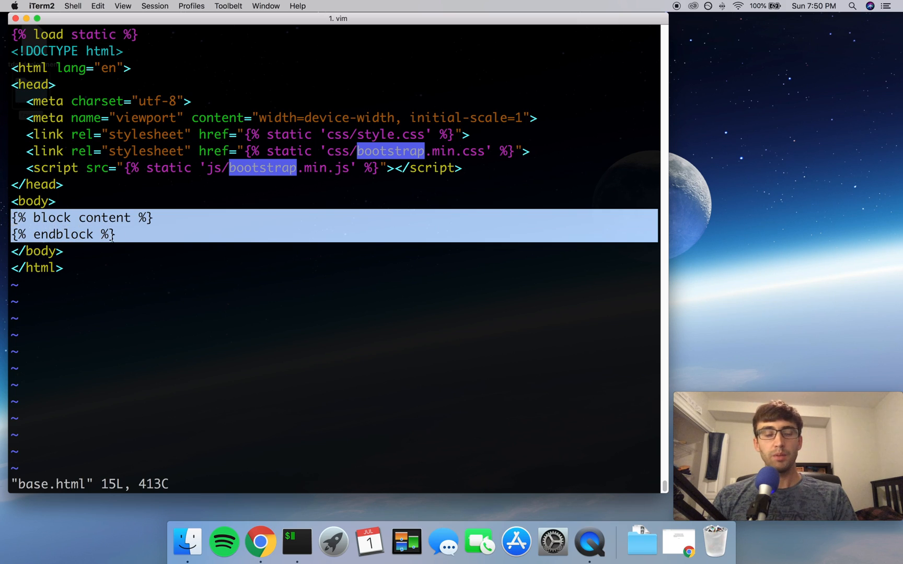
key(Escape)
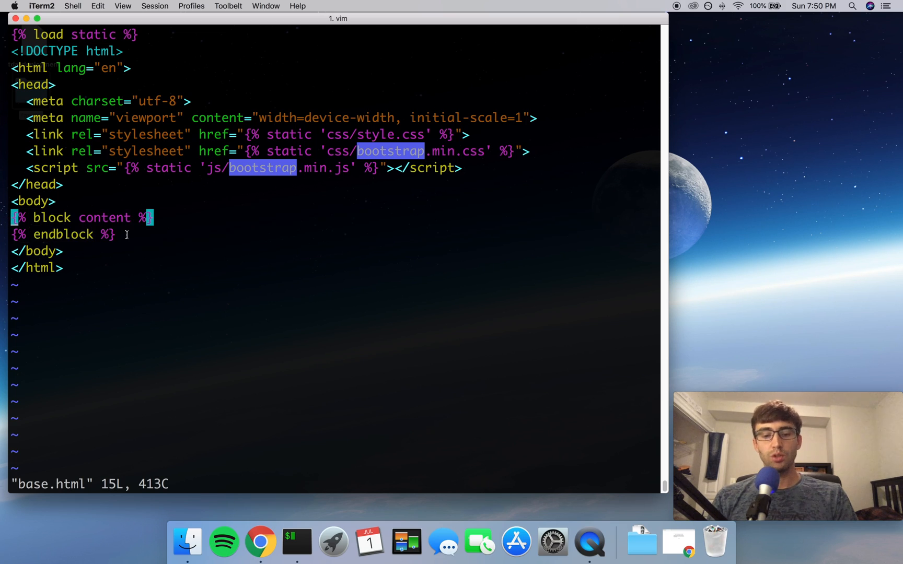
text(:q)
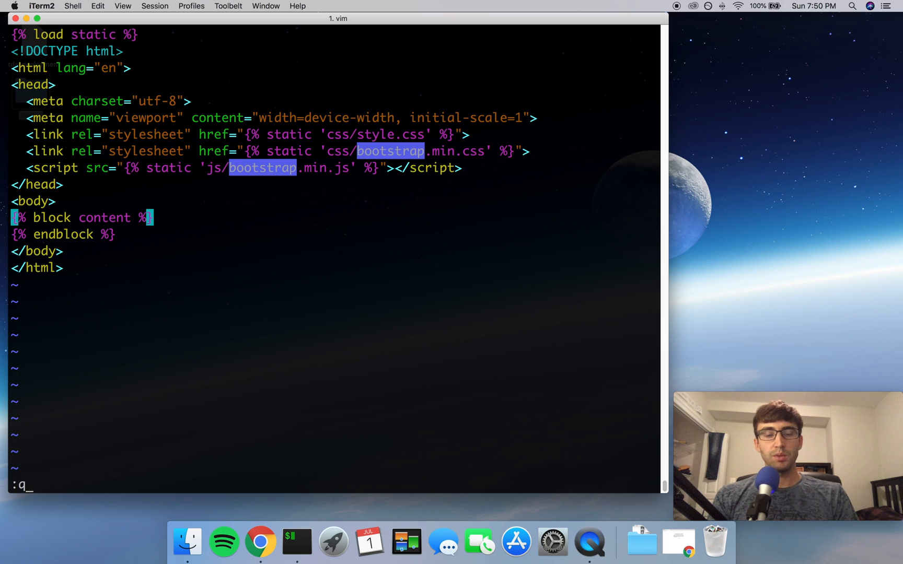
key(Return)
text(cd .)
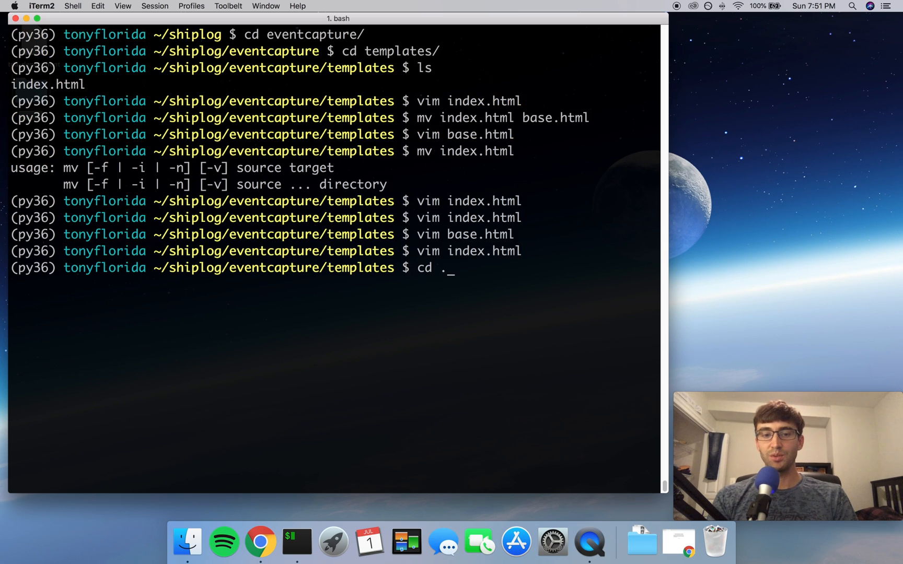
Step: Move up to the ~/shiplog root and run python manage.py runserver
key(Return)
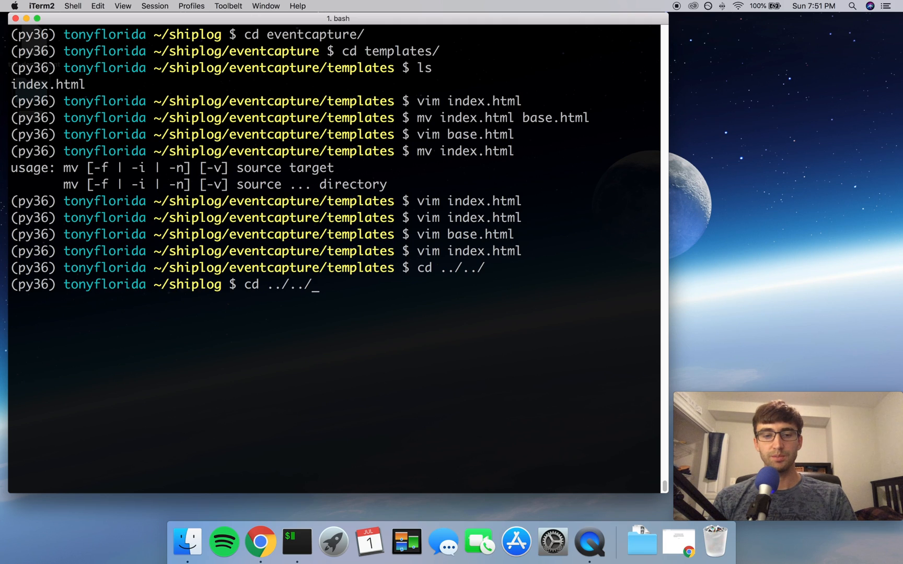
text(python manage)
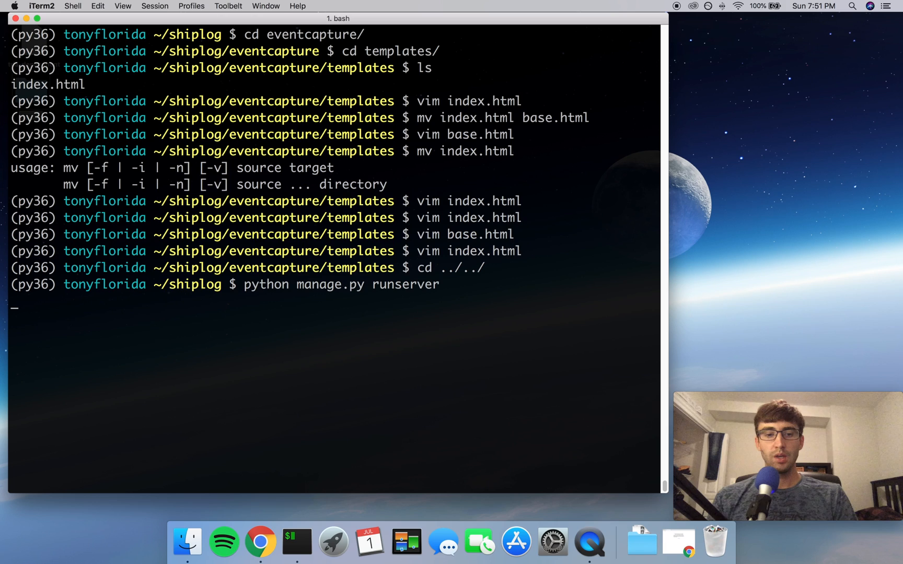
key(Return)
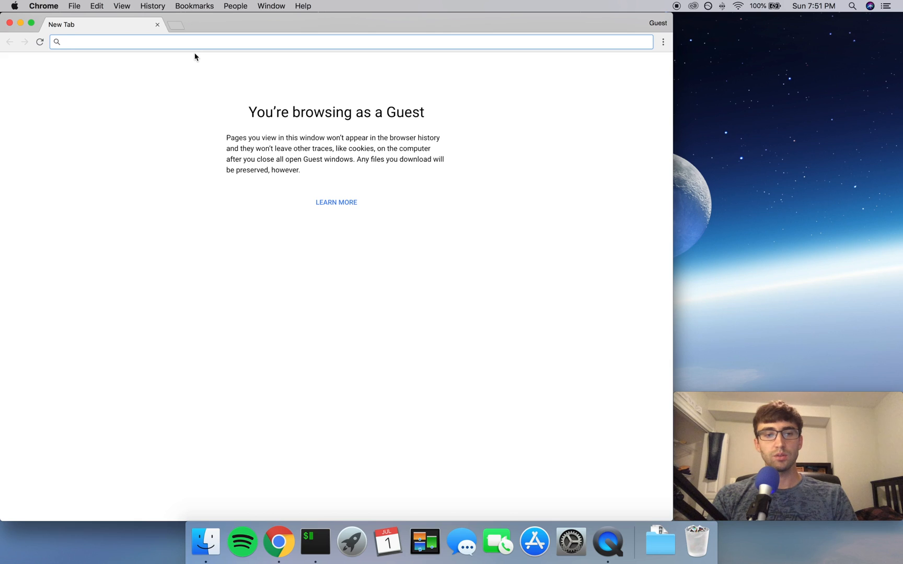
Step: Load localhost:8000 in Chrome, showing Submarine and Buoy buttons, then minimize Chrome
text(localhost:8000)
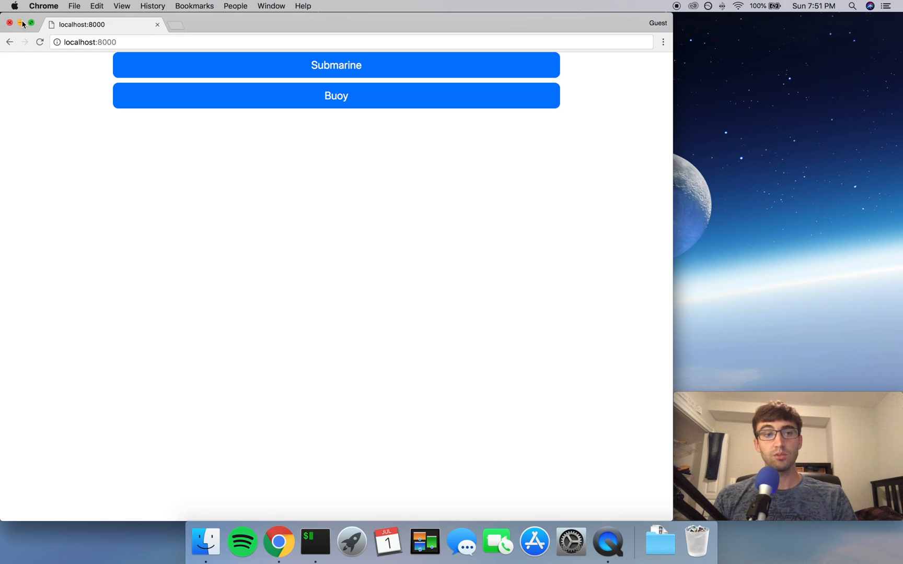
click(297, 541)
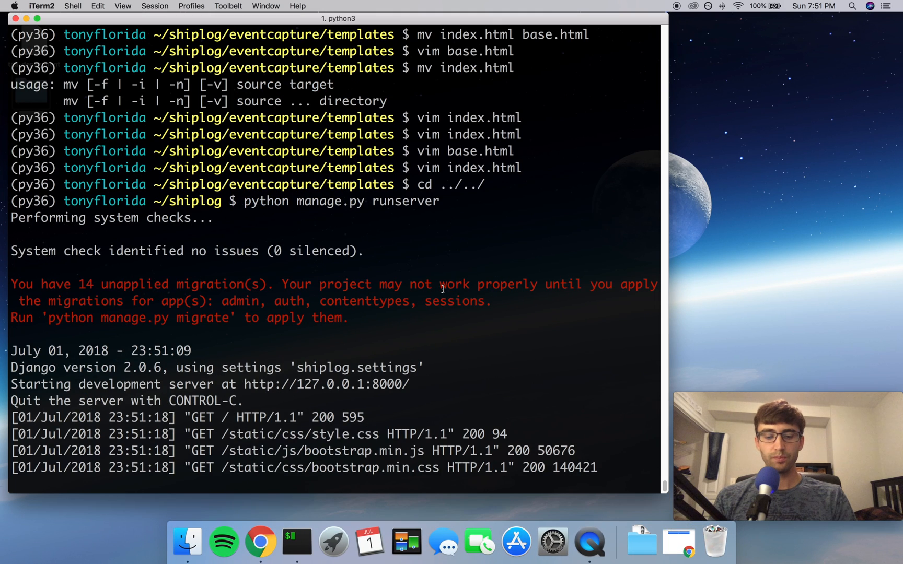
Step: Stop the server, copy index.html to event.html in eventcapture/templates, and open it in vim
key(ctrl+c)
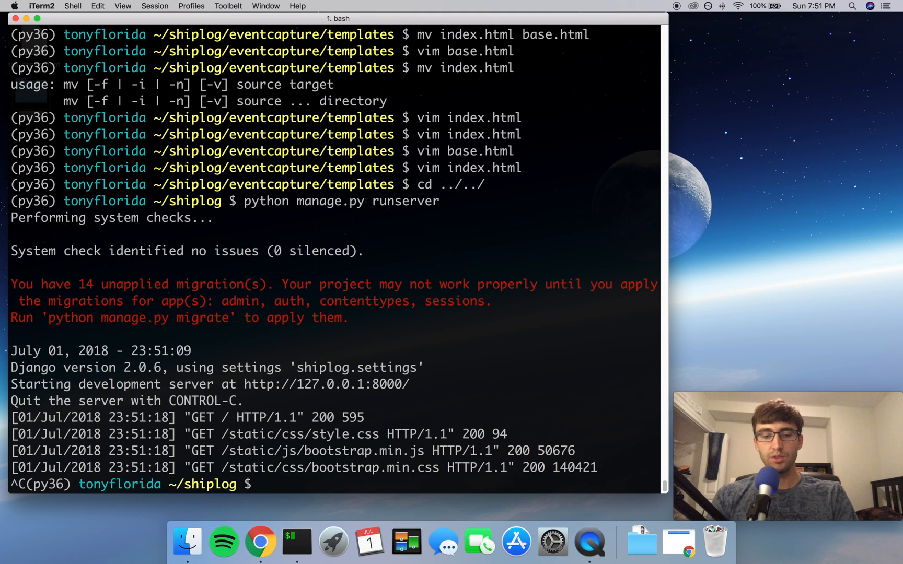
text(cd eventcapture/templates/)
text(ls)
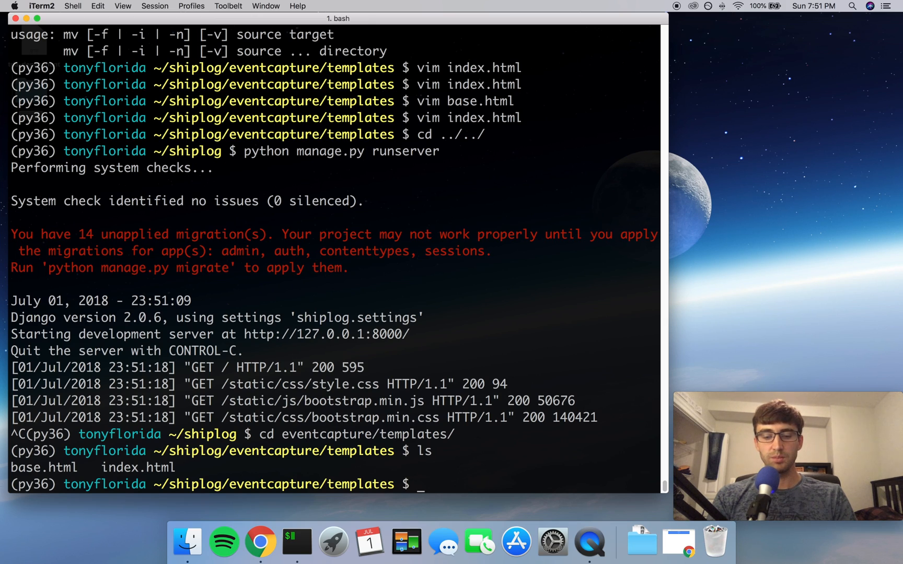
text(cp index.html)
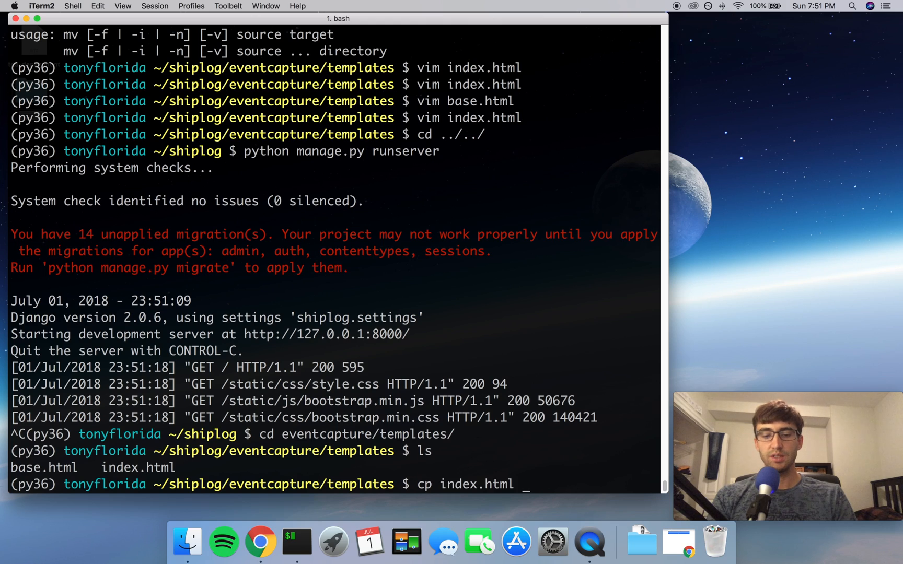
text(e)
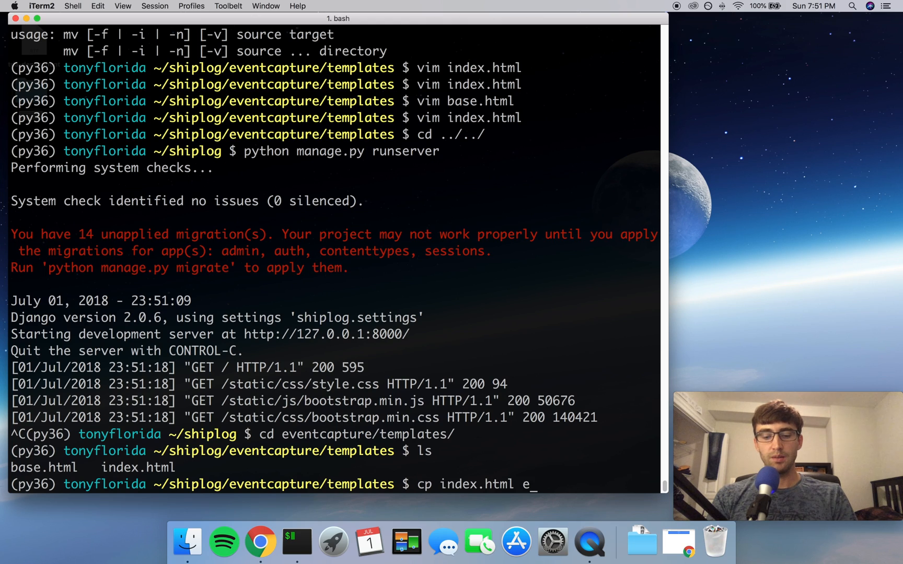
text(vent.html)
text(vim ev)
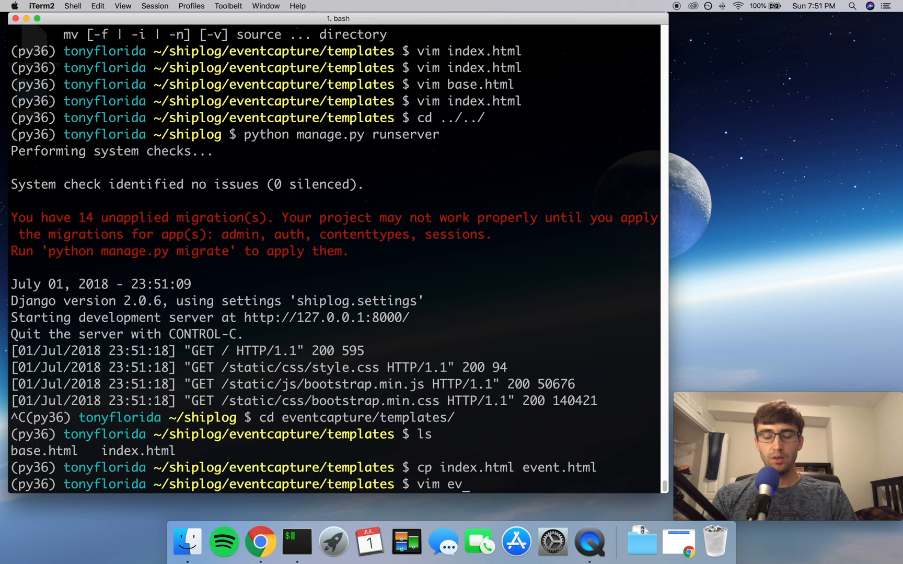
key(Return)
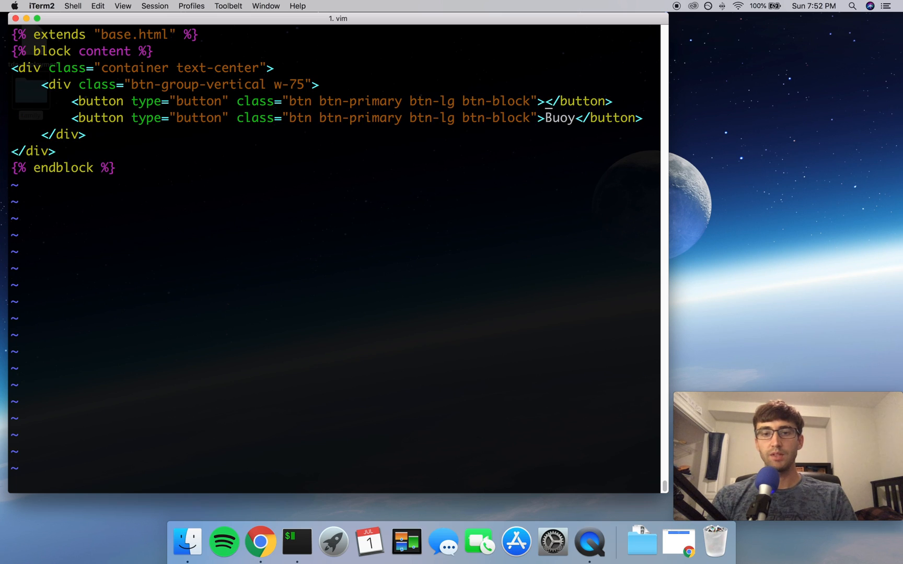
Step: Type the new labels Deploy and Recover over event.html's two button texts
text(Deploy)
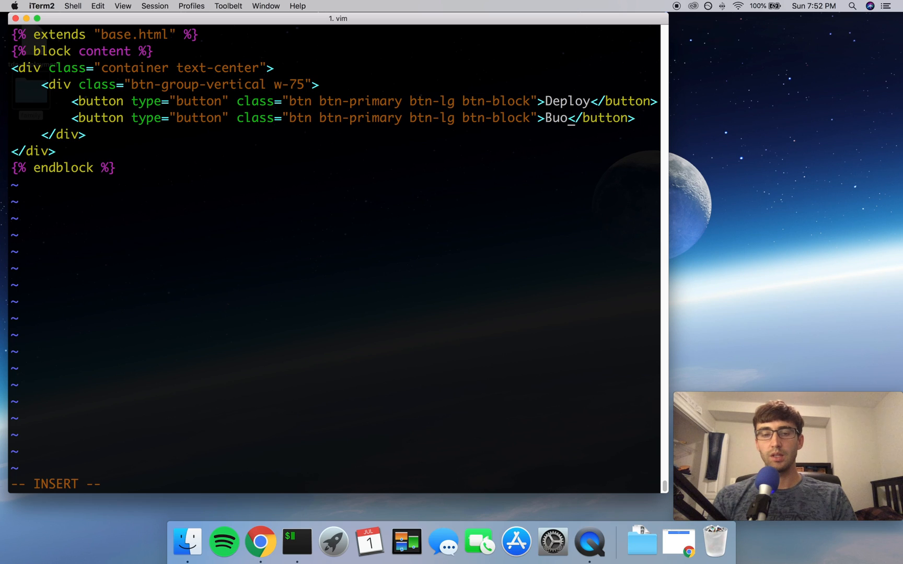
text(Re)
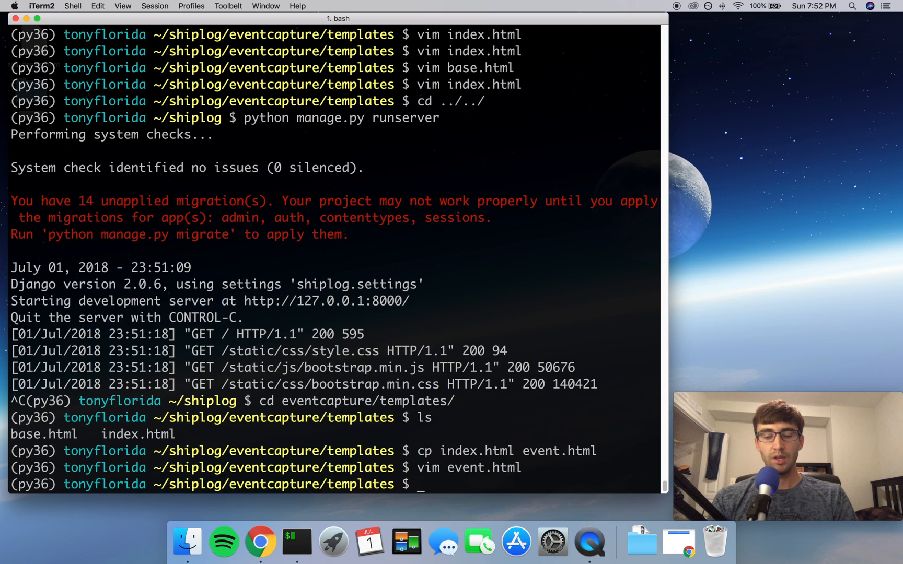
Step: In the parent folder's urls.py, add path('event', views.event, name='event')
text(cd ..)
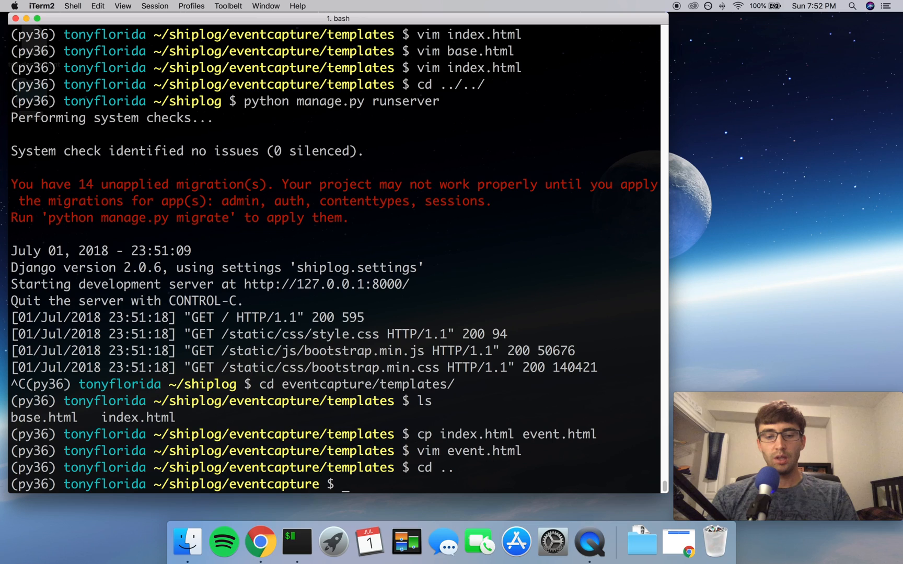
text(vi)
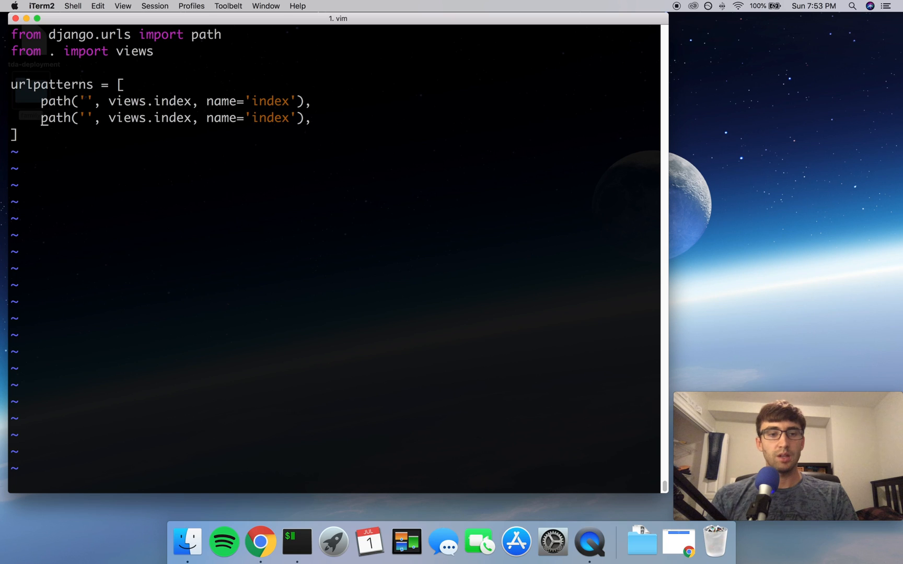
text(_)
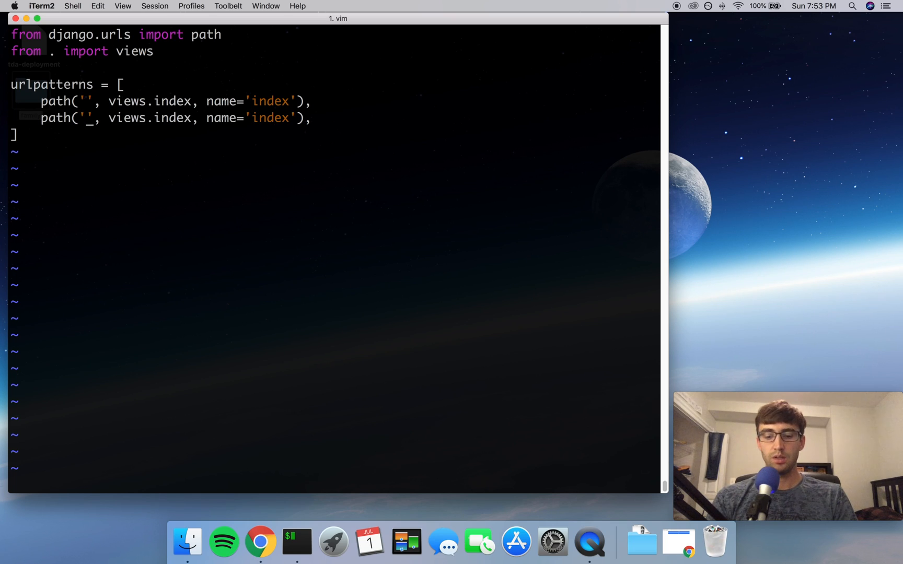
text(event)
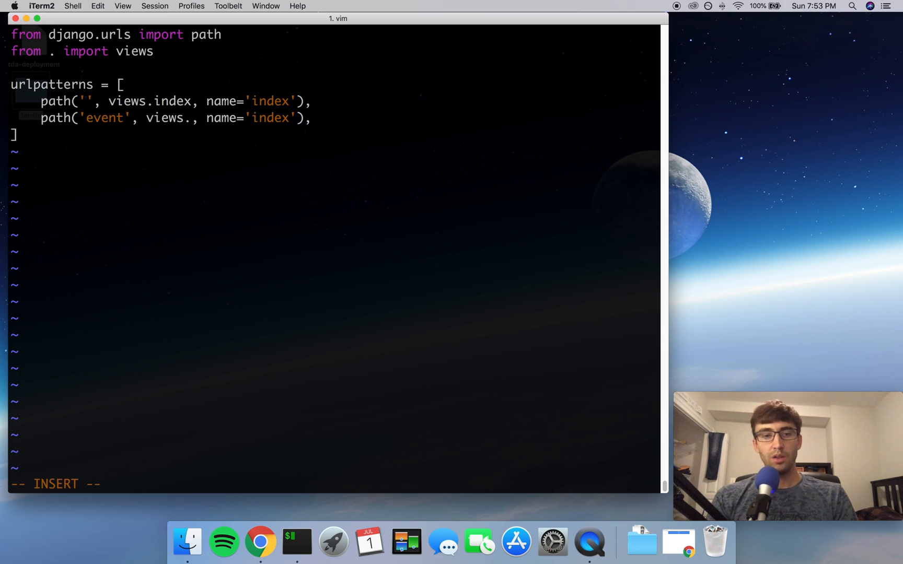
text(event)
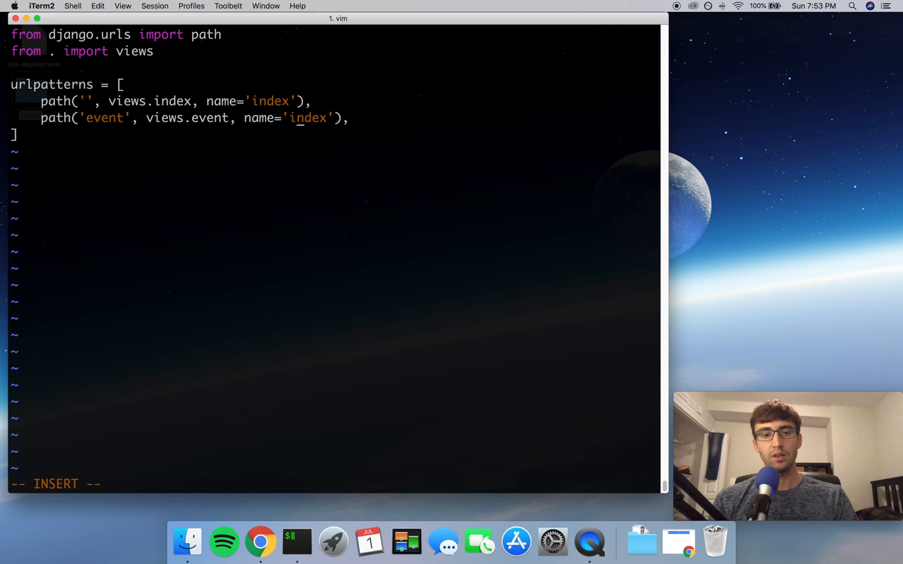
key(BackSpace)
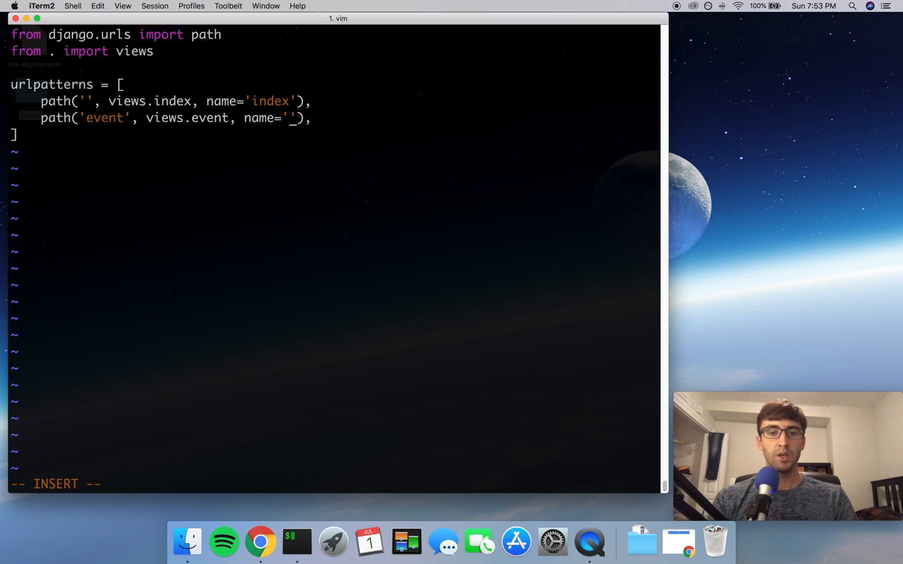
text(event)
text(vim)
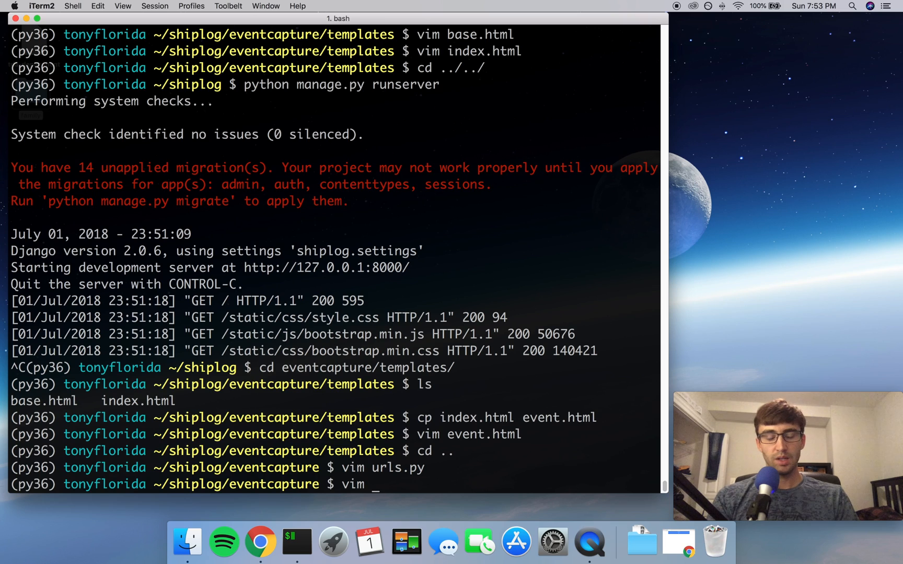
Step: Add an event view rendering event.html to views.py, then rerun python manage.py runserver
text(views.py)
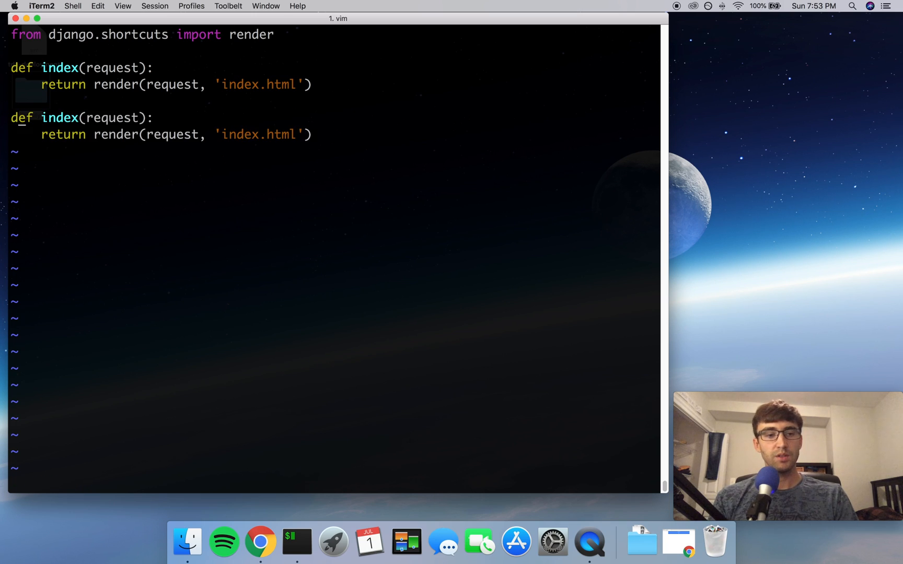
text(event)
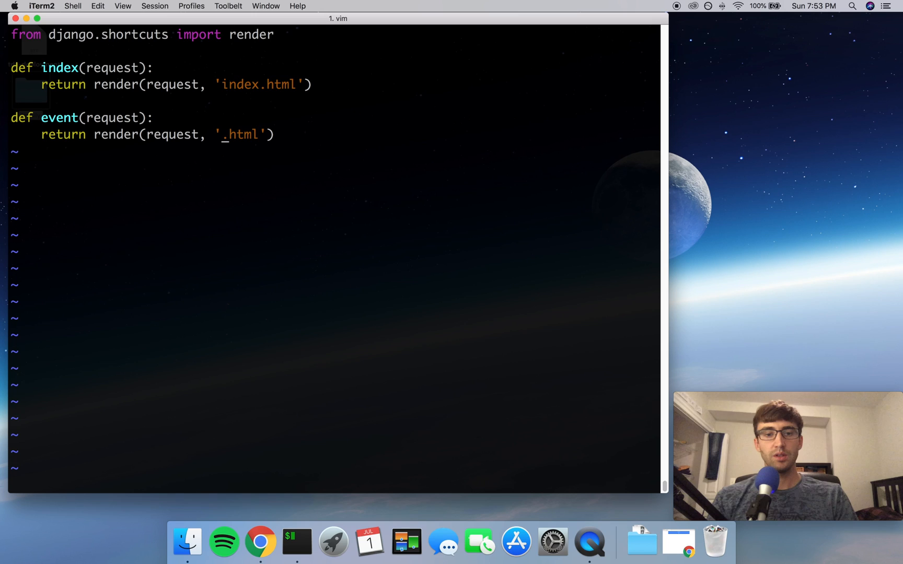
text(event)
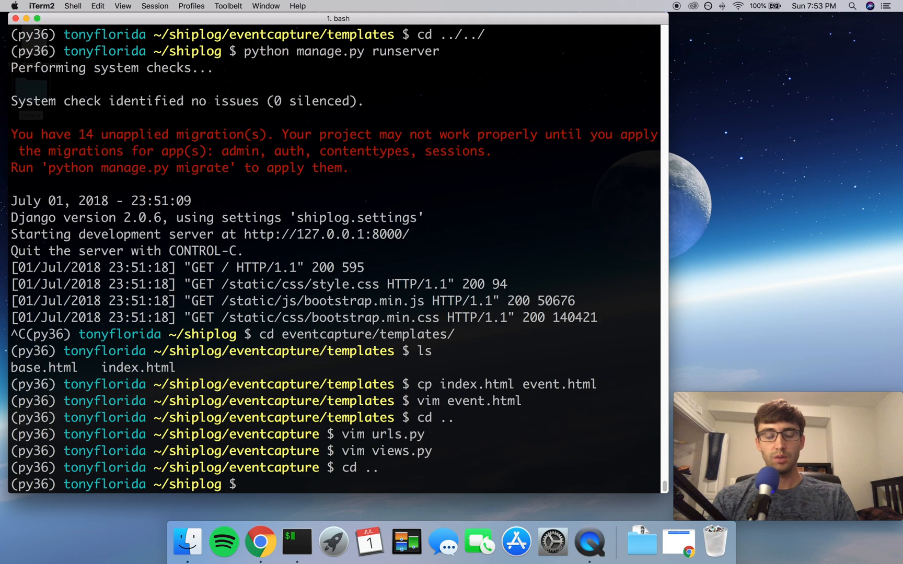
text(python manage.py runserver)
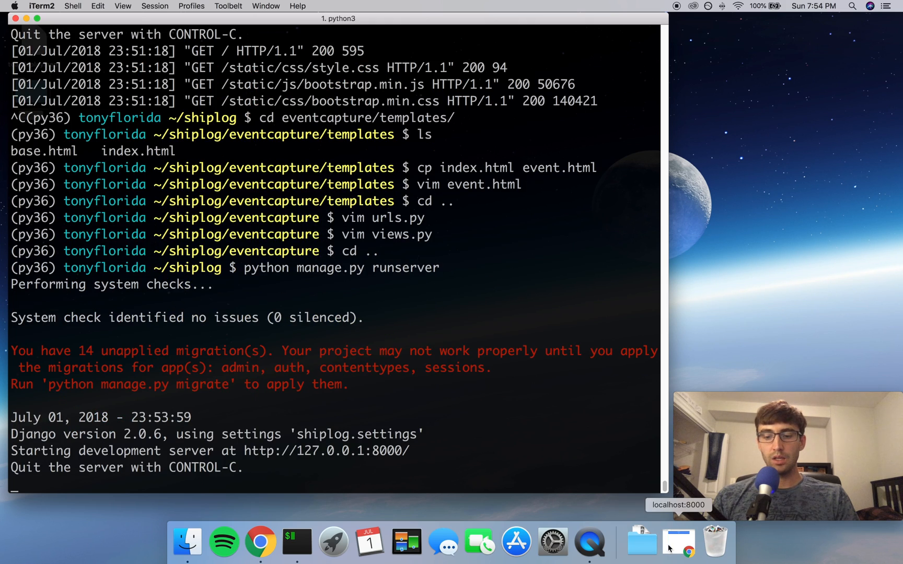
click(678, 540)
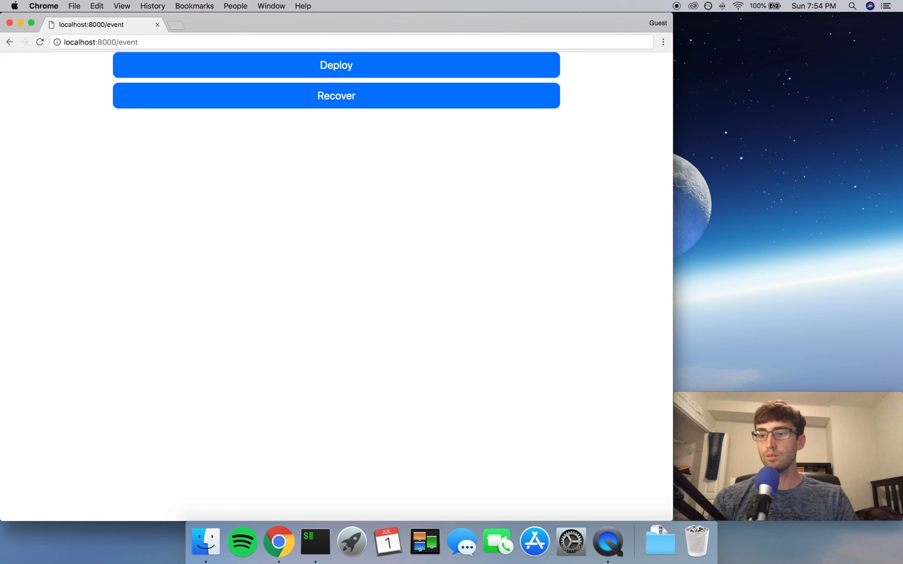
mouse_move(21, 26)
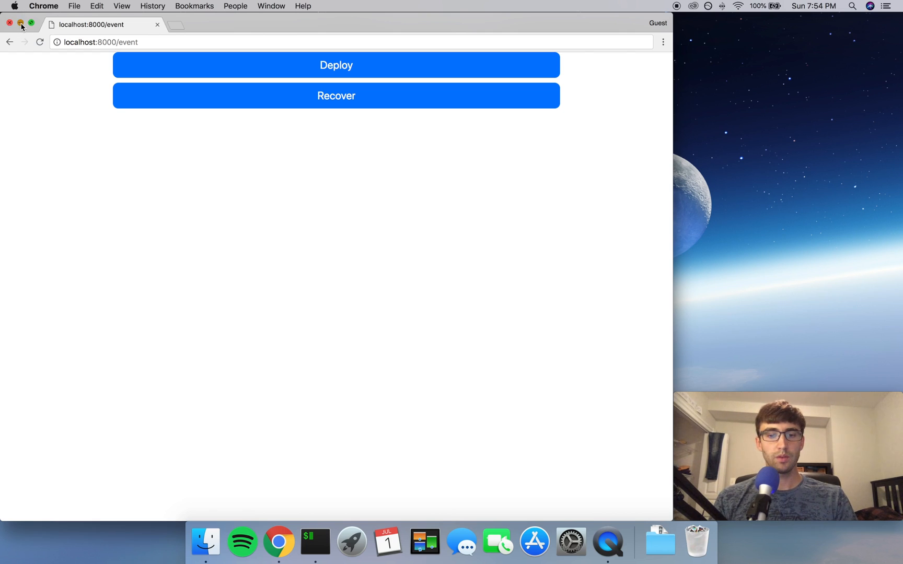
Step: Minimize Chrome after viewing the /event page to return to the terminal
click(297, 541)
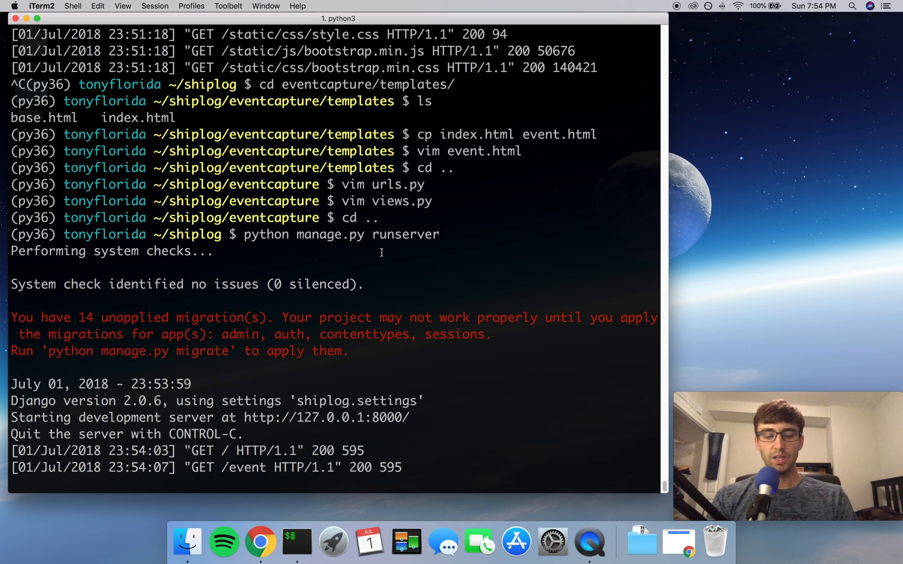
Step: Stop the server, list base.html, event.html and index.html in templates, and open base.html in vim
key(ctrl+c)
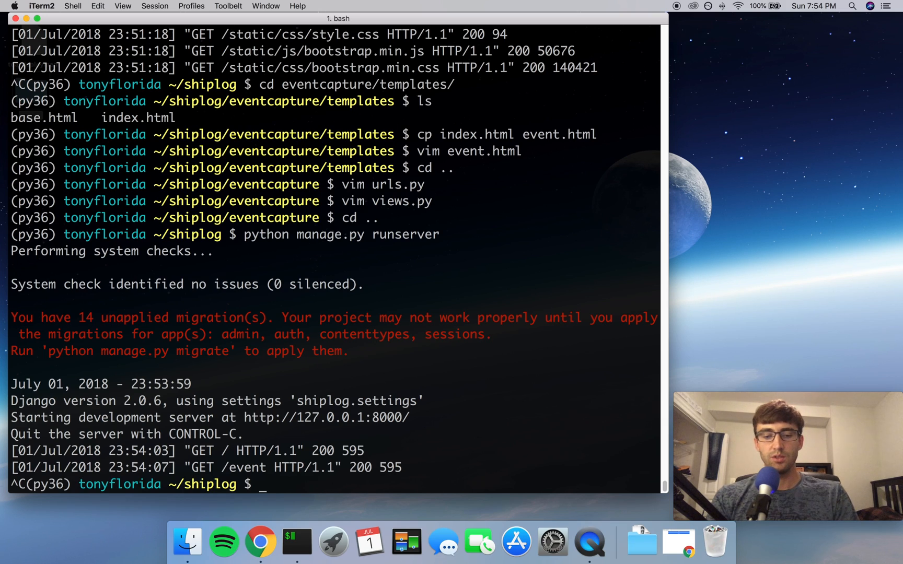
text(cd eventcapture/templates/)
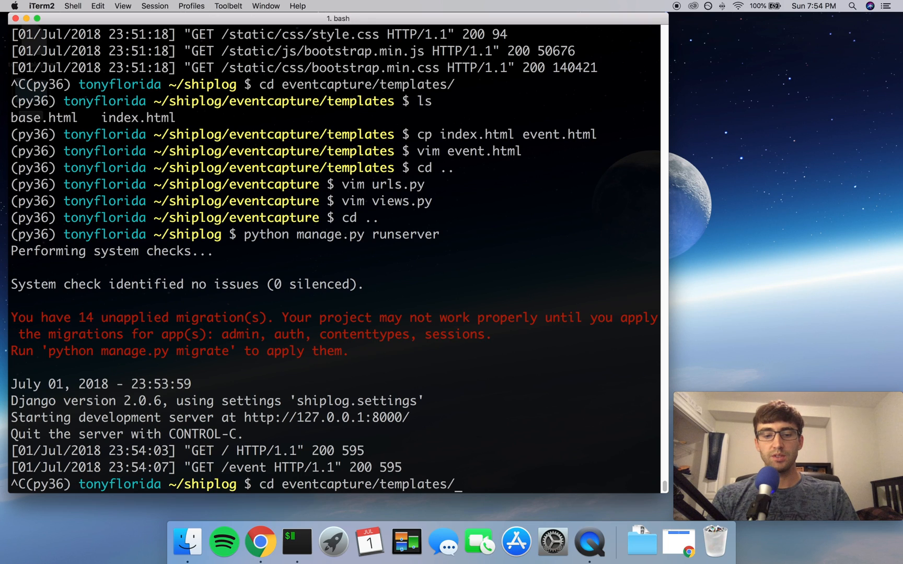
key(Return)
text(ls)
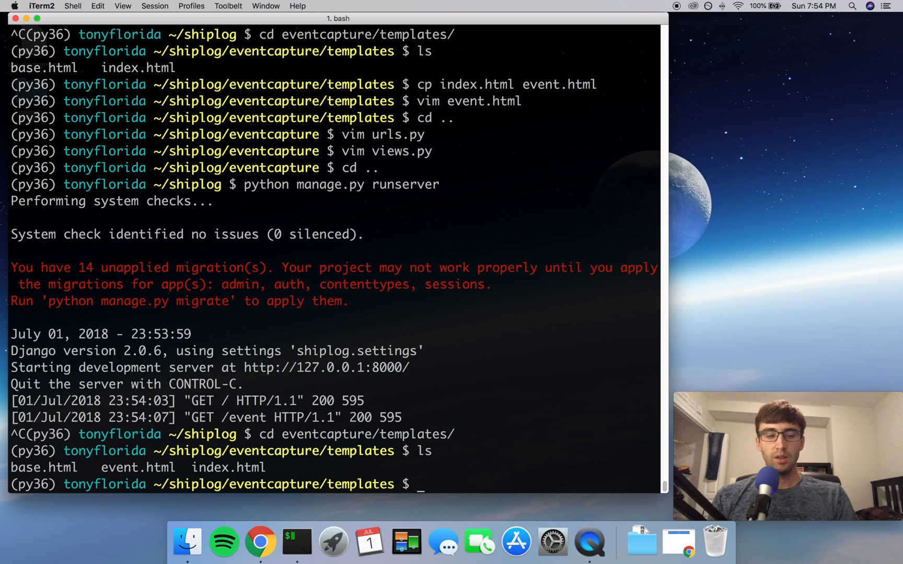
double_click(138, 467)
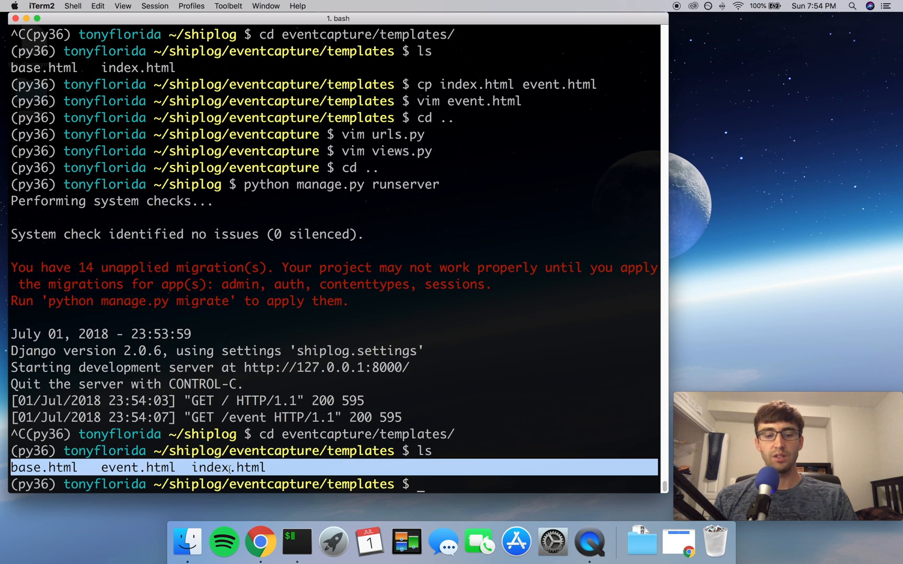
text(vi)
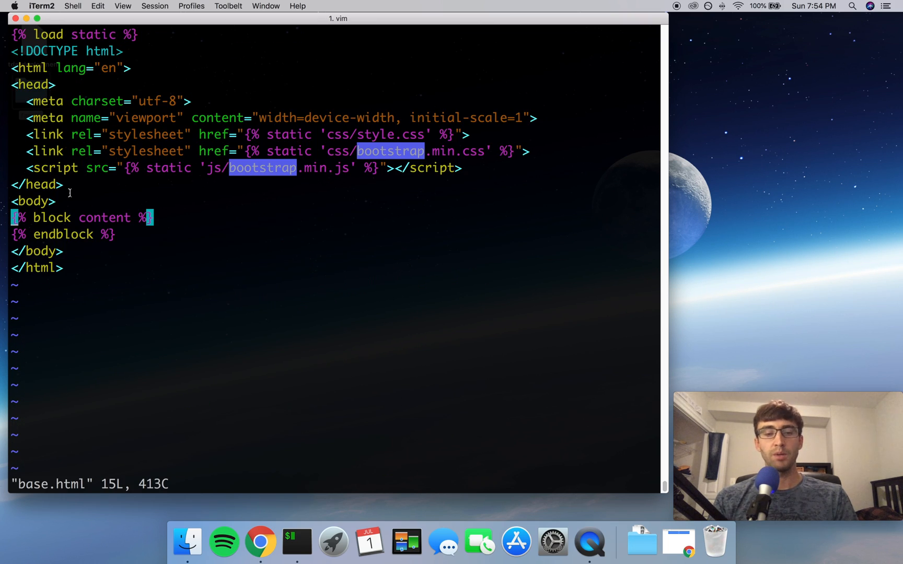
mouse_move(58, 201)
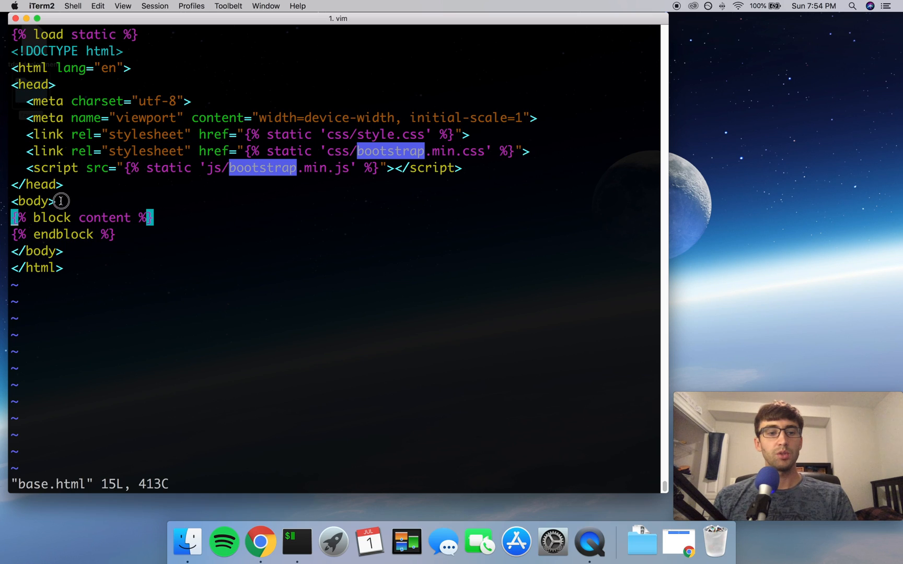